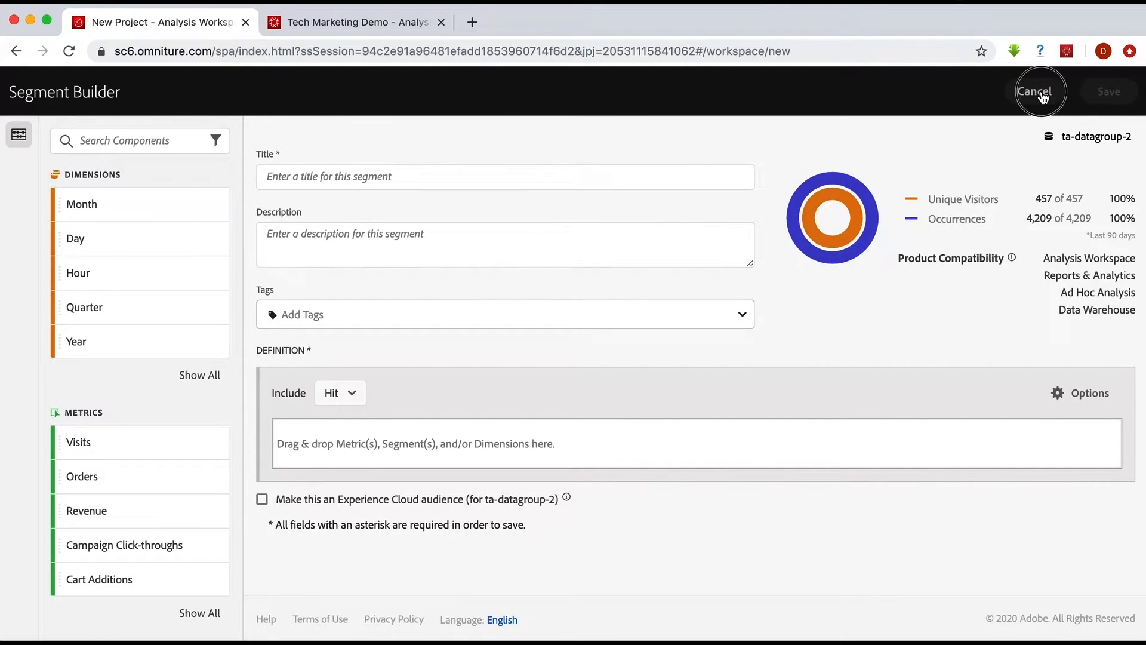
# Step: Cancel the empty Adobe Analytics segment without saving
pyautogui.click(1039, 92)
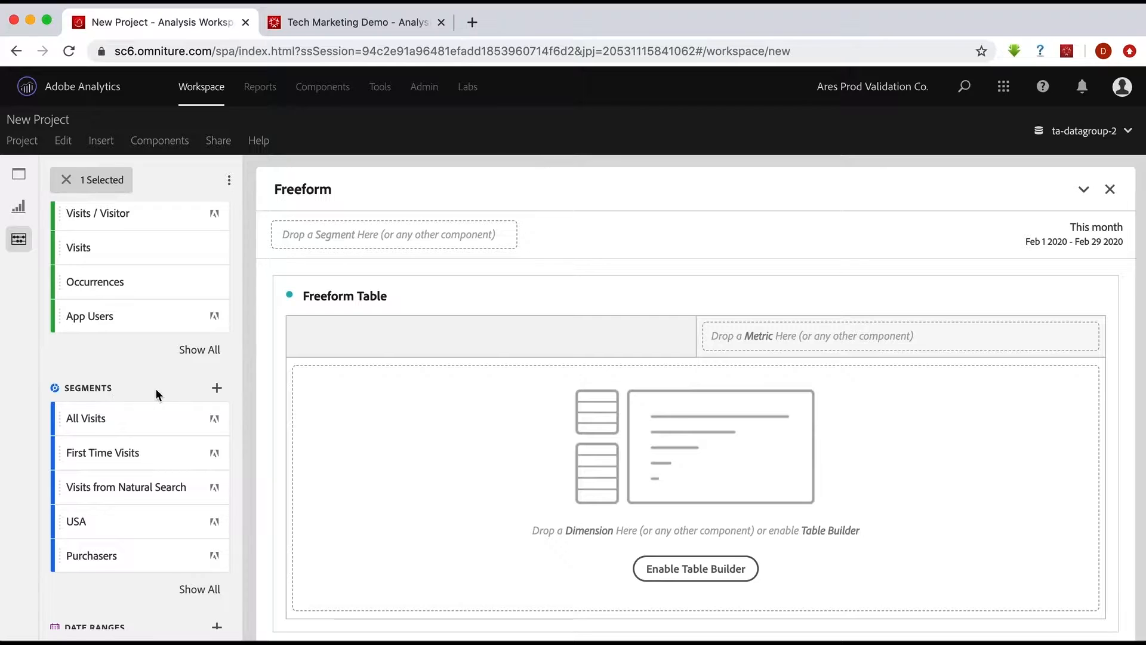
pyautogui.moveTo(217, 388)
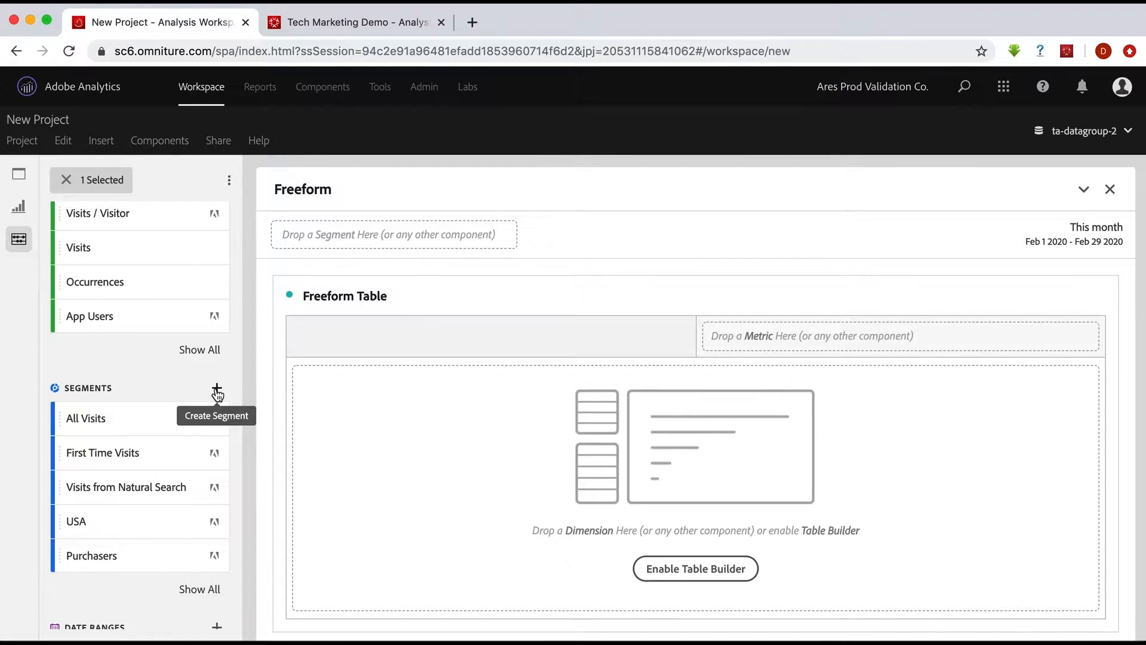
# Step: Bring up the Tech Marketing Demo CJA project
pyautogui.click(218, 390)
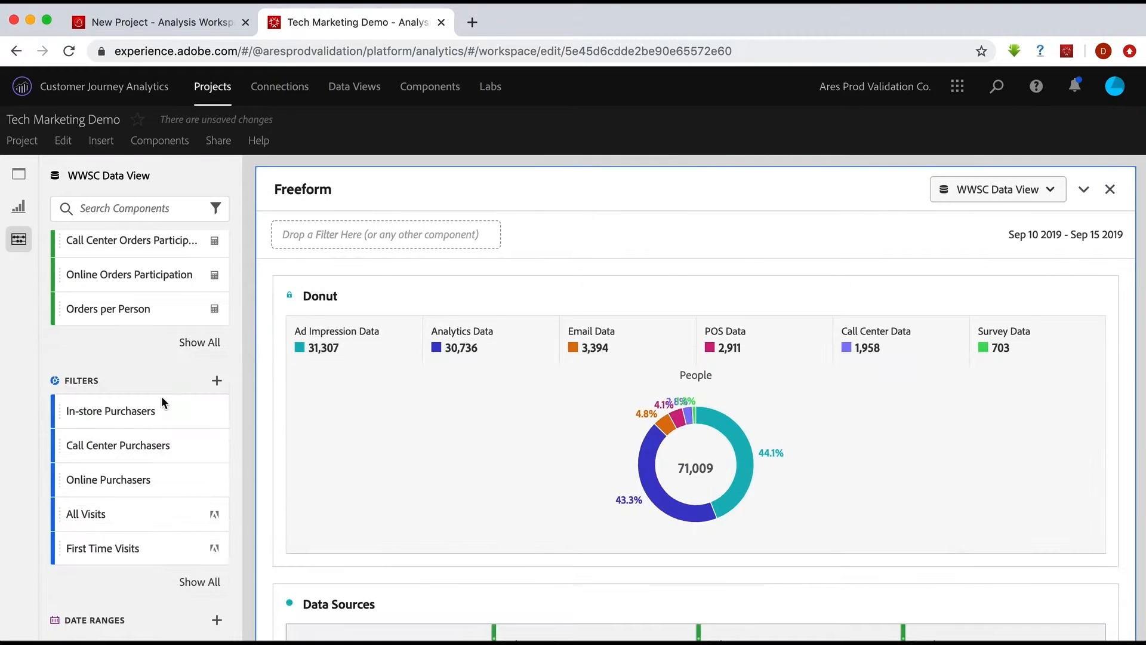
pyautogui.moveTo(75, 390)
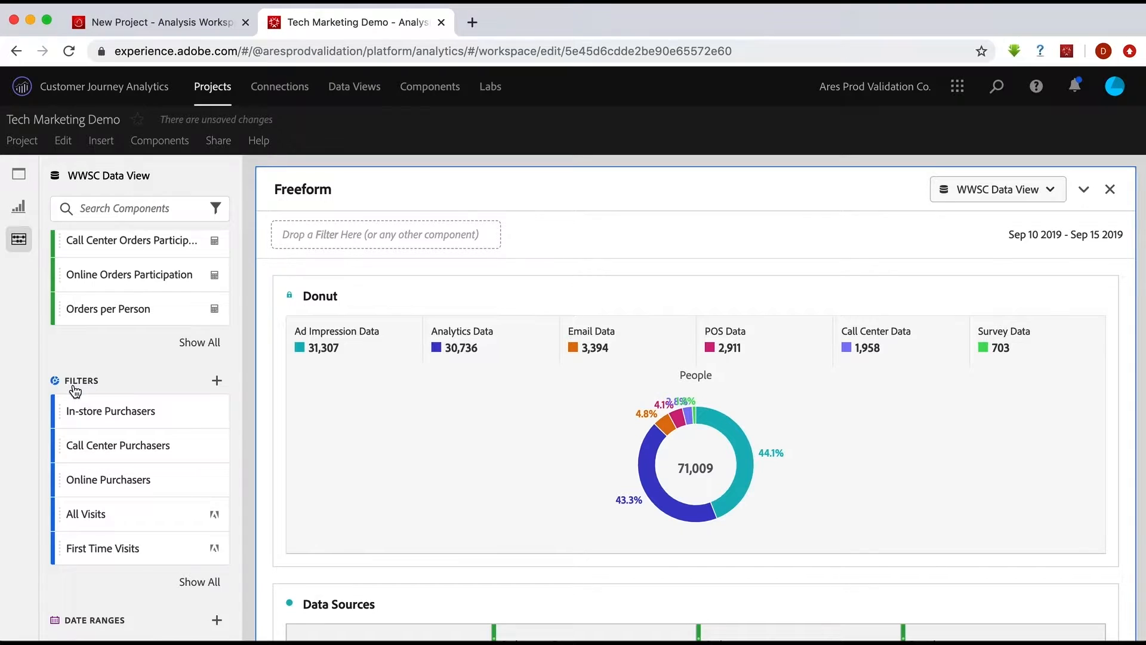
pyautogui.moveTo(218, 381)
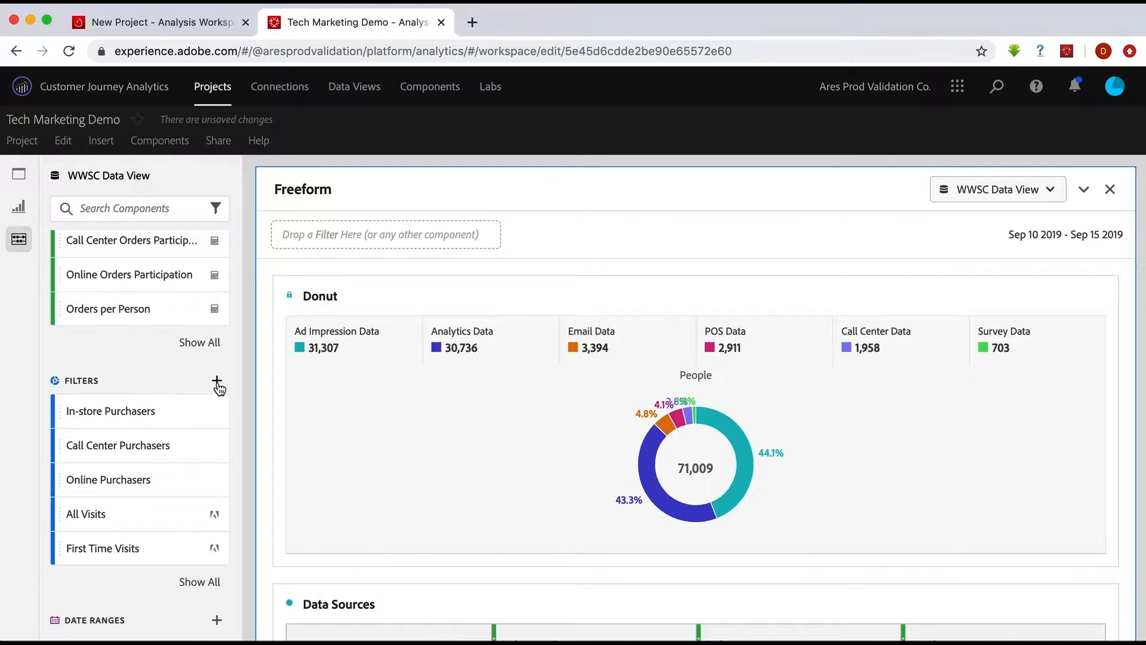
# Step: Open a blank Filter Builder for the WWSC Data View
pyautogui.click(216, 381)
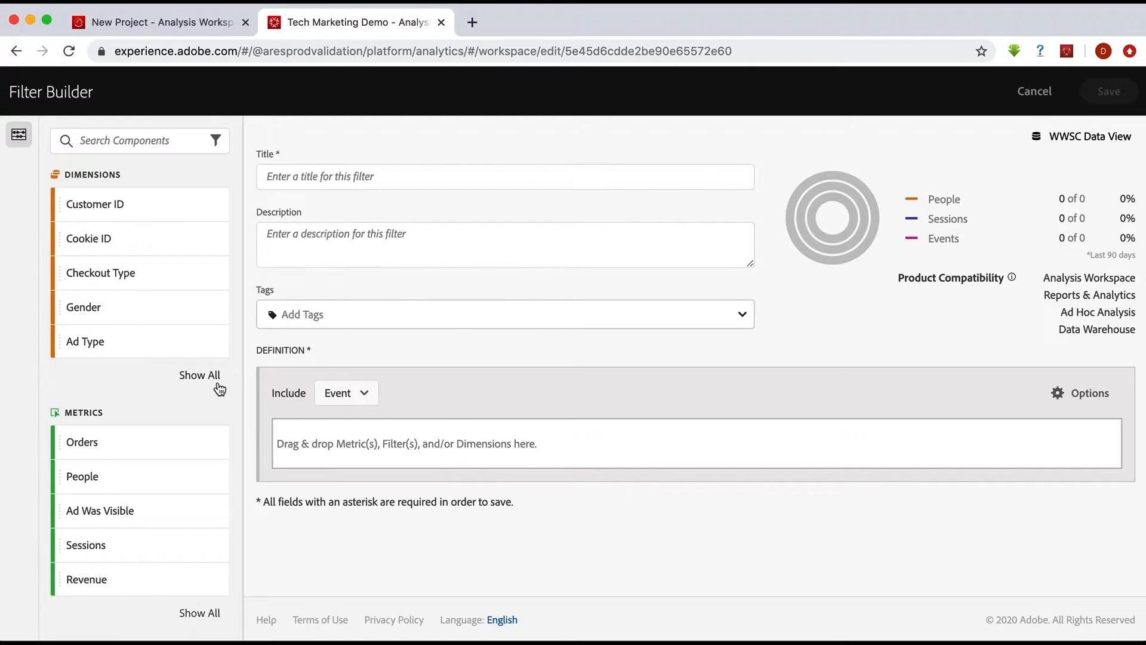
pyautogui.moveTo(216, 386)
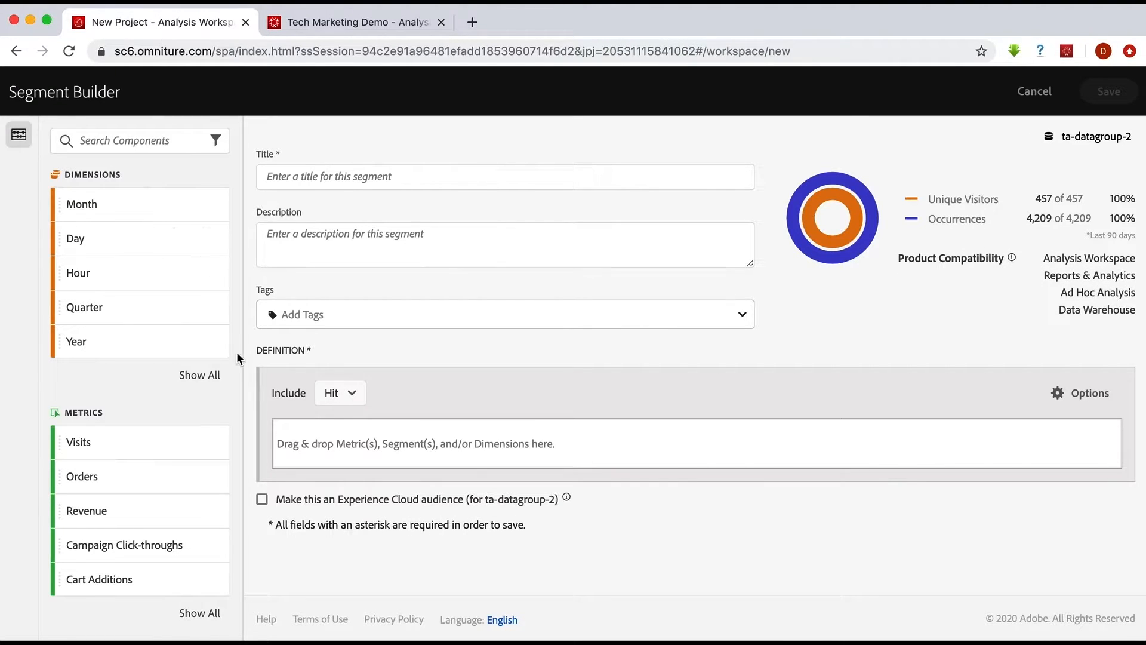
# Step: Compare the Visitor, Visit and Hit segment scopes, then return to the CJA filter
pyautogui.click(338, 392)
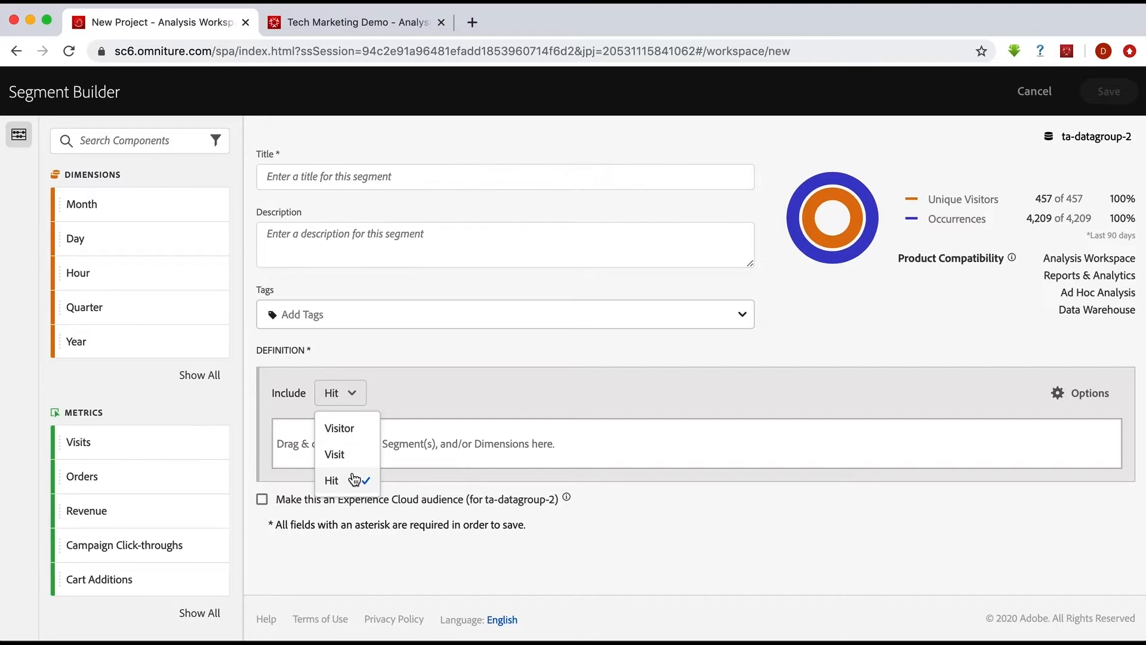
pyautogui.moveTo(354, 473)
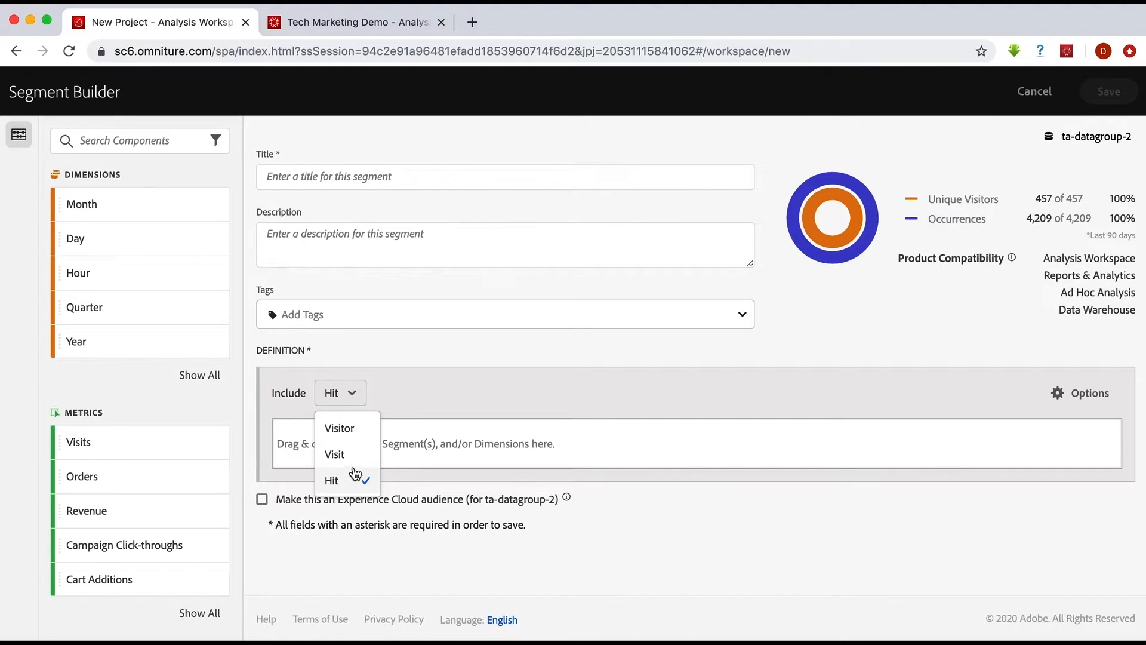
pyautogui.click(354, 22)
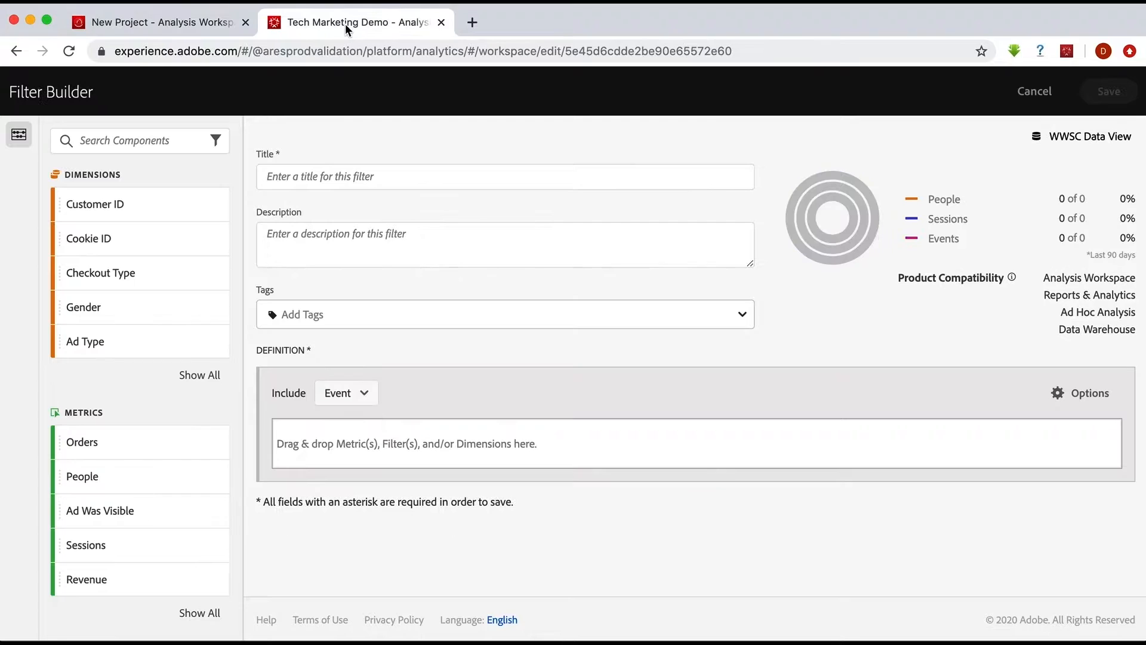
# Step: Review the Person, Session and Event filter containers, then return to Adobe Analytics
pyautogui.click(345, 393)
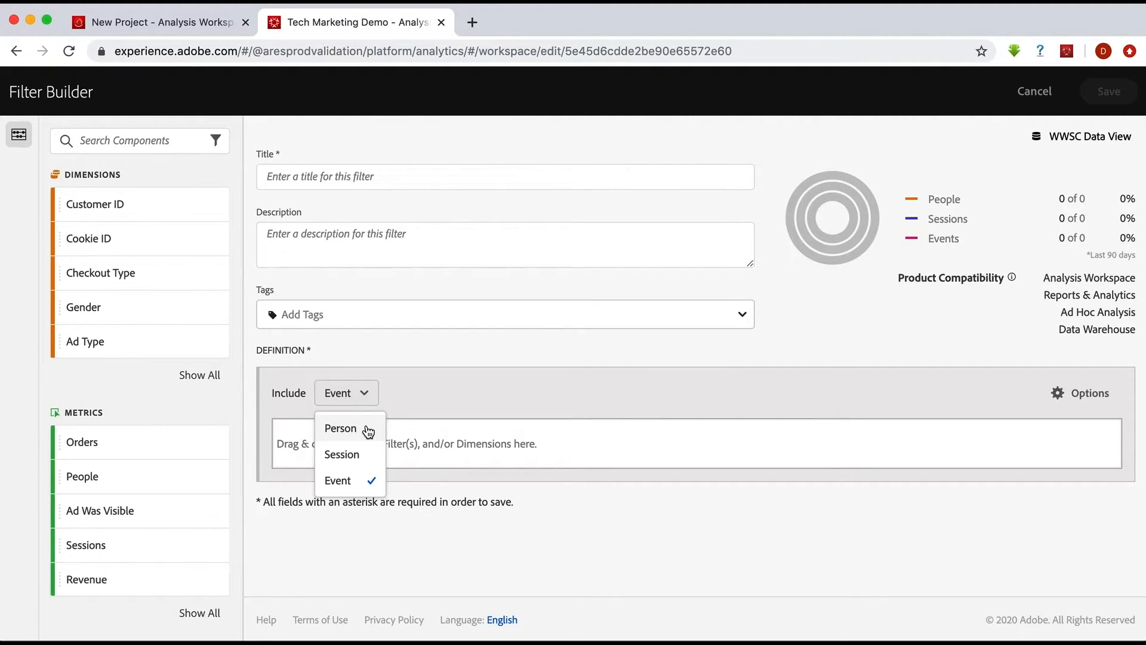
pyautogui.moveTo(342, 454)
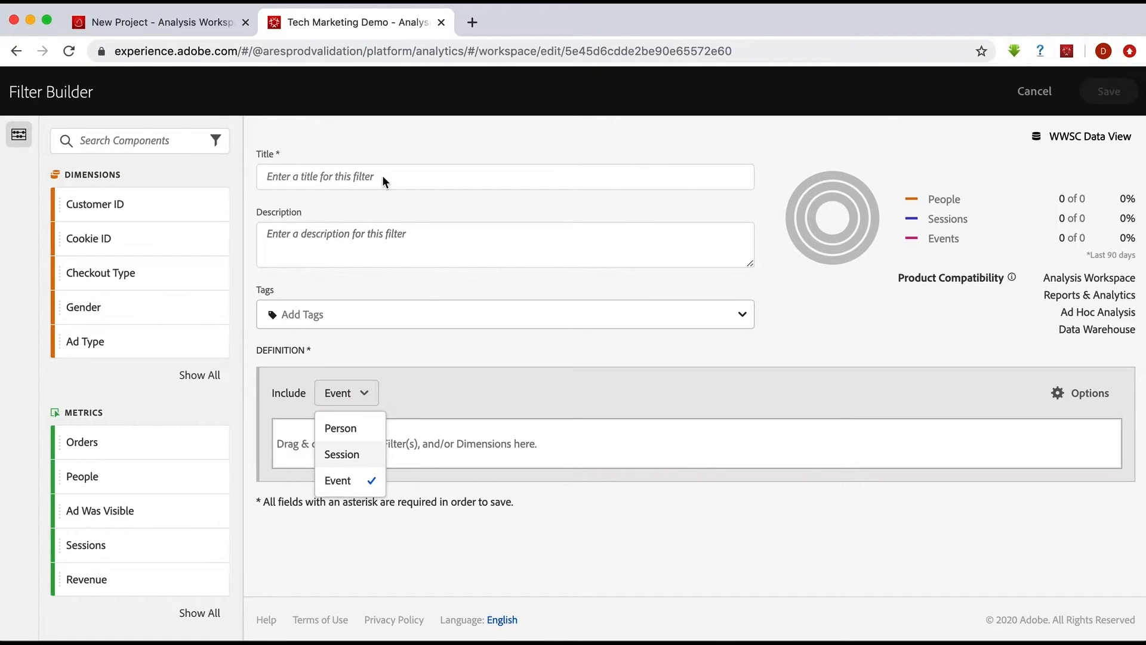
pyautogui.click(154, 22)
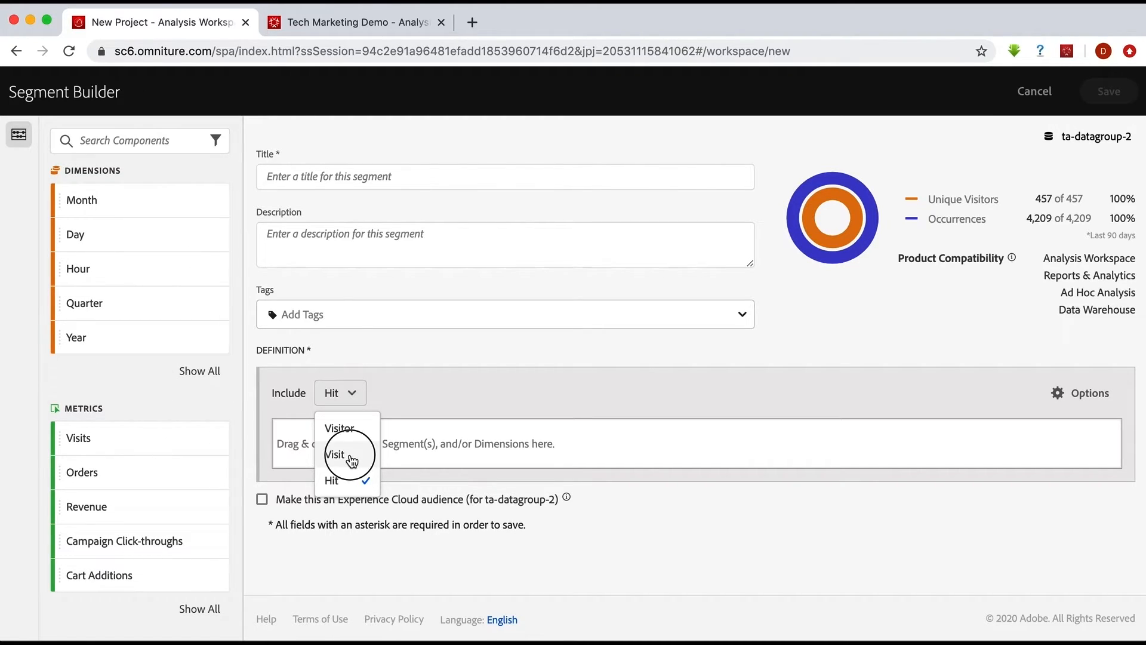
# Step: Scope the segment to Visit with an 'Orders exists' rule
pyautogui.click(335, 454)
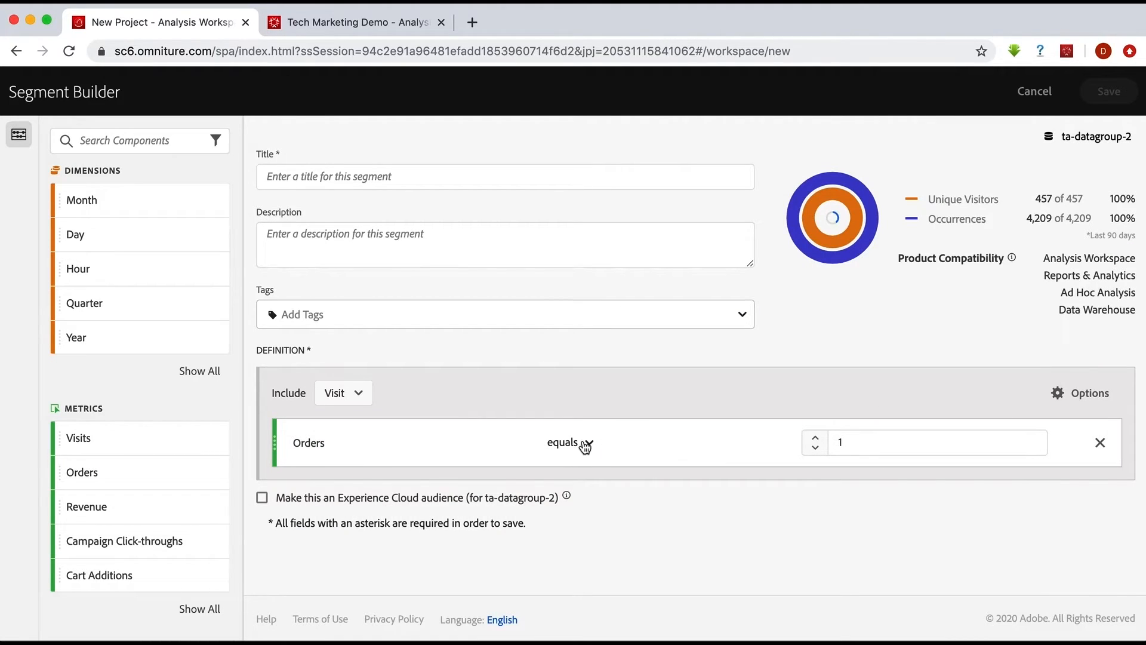
pyautogui.click(570, 442)
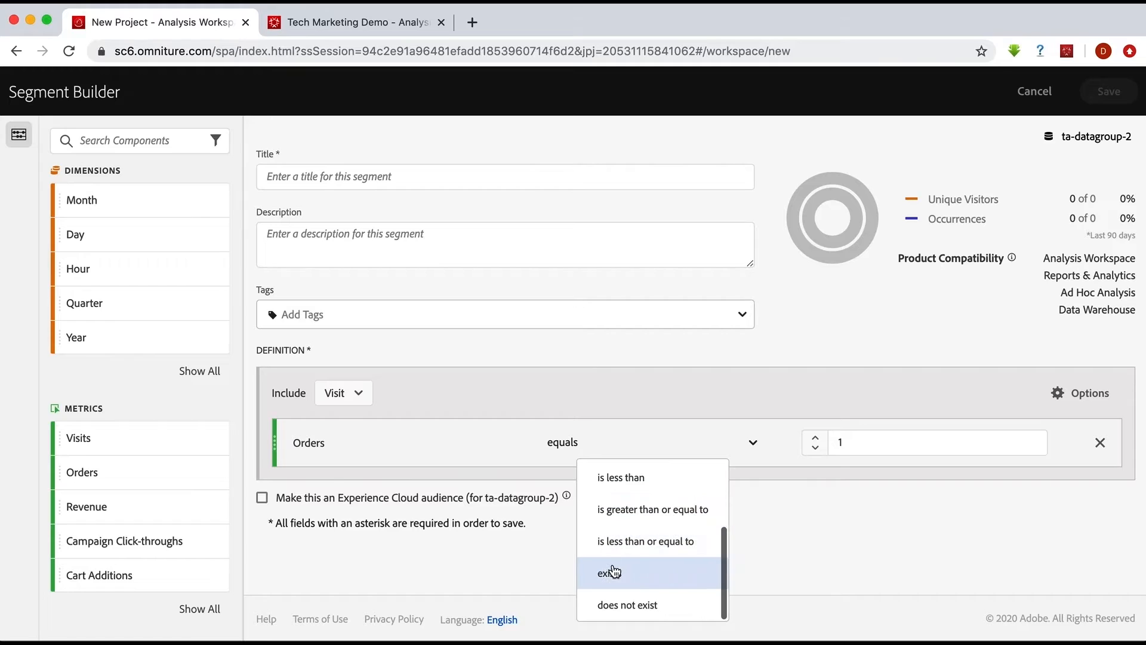
pyautogui.click(609, 572)
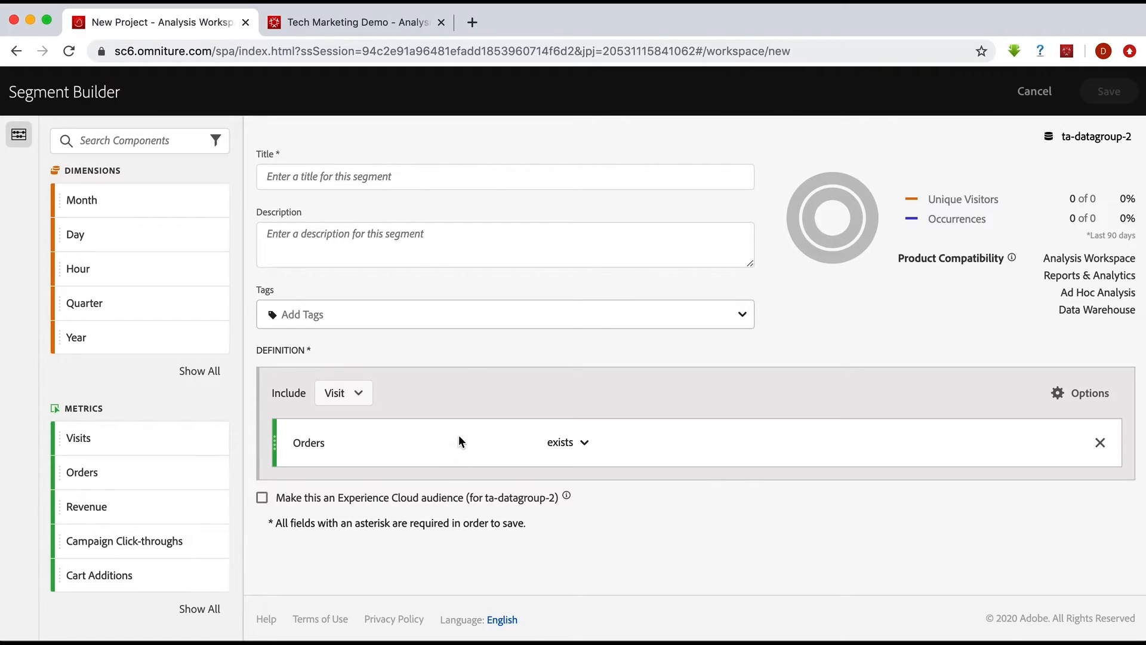
# Step: Make the CJA filter a Session container with an 'Orders exists' rule
pyautogui.click(351, 22)
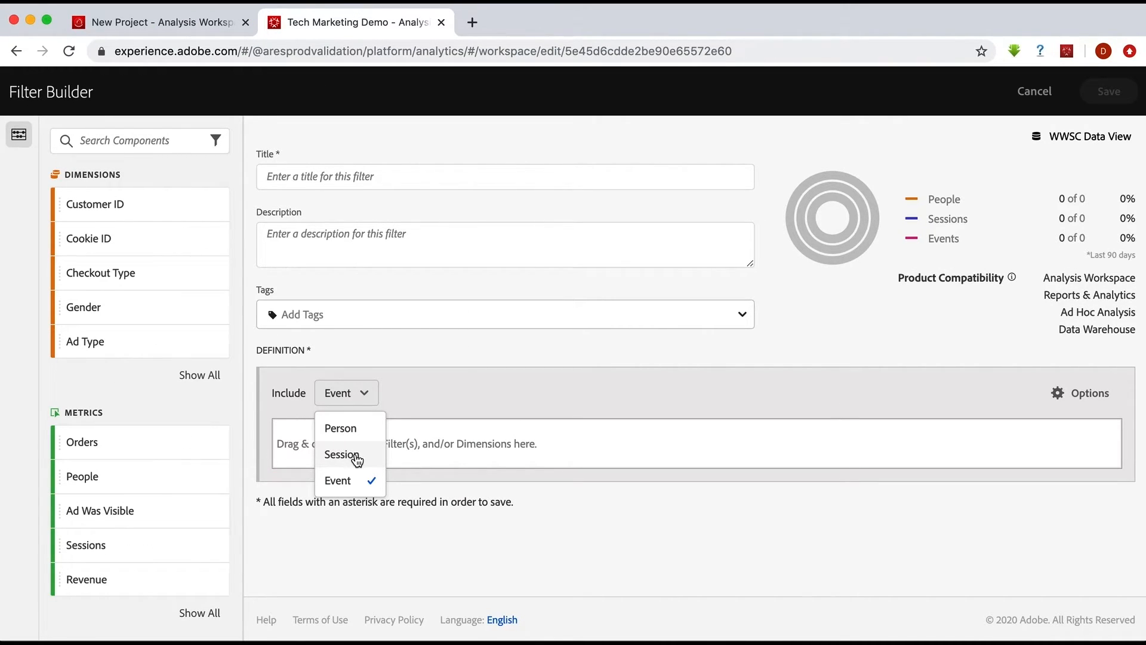
pyautogui.click(342, 454)
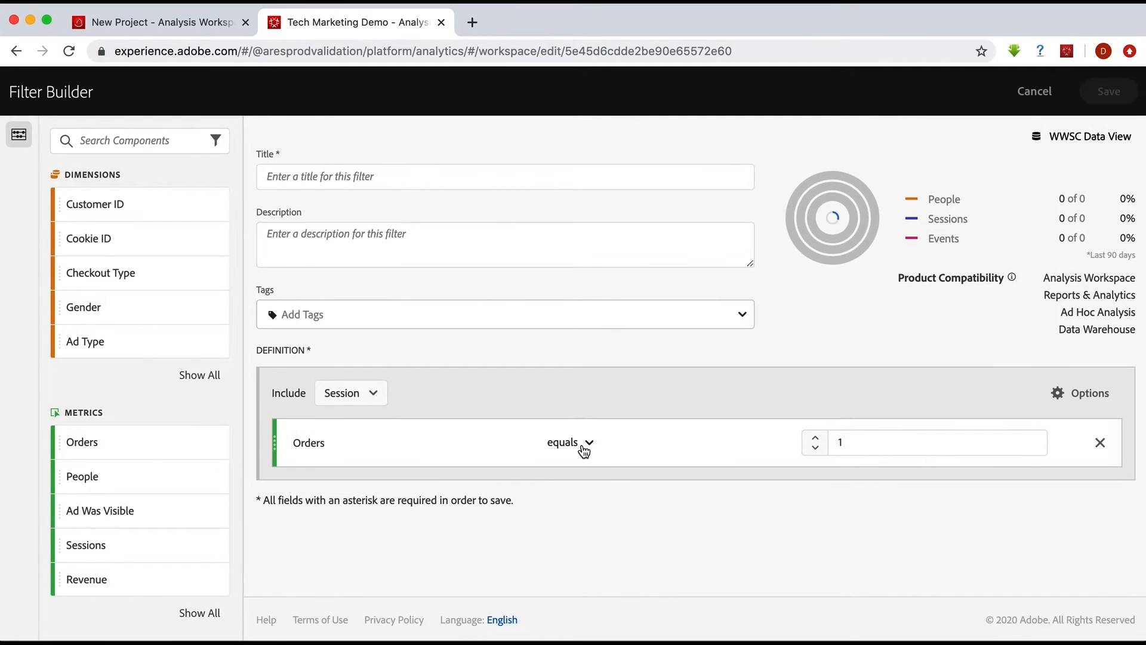
pyautogui.click(570, 442)
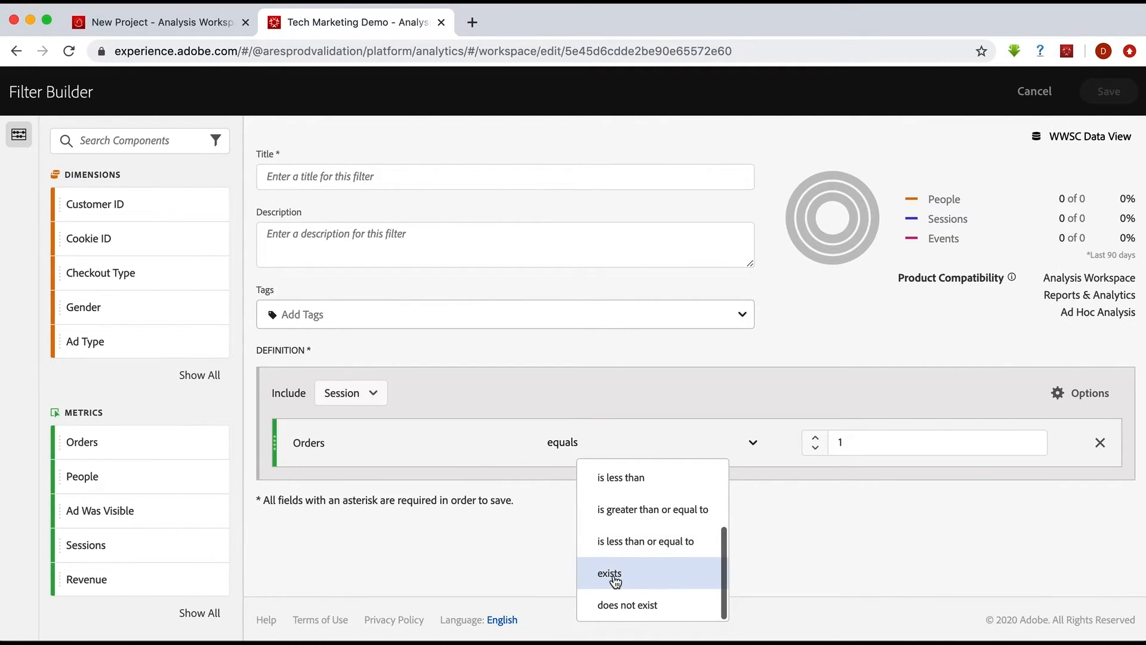
pyautogui.click(608, 573)
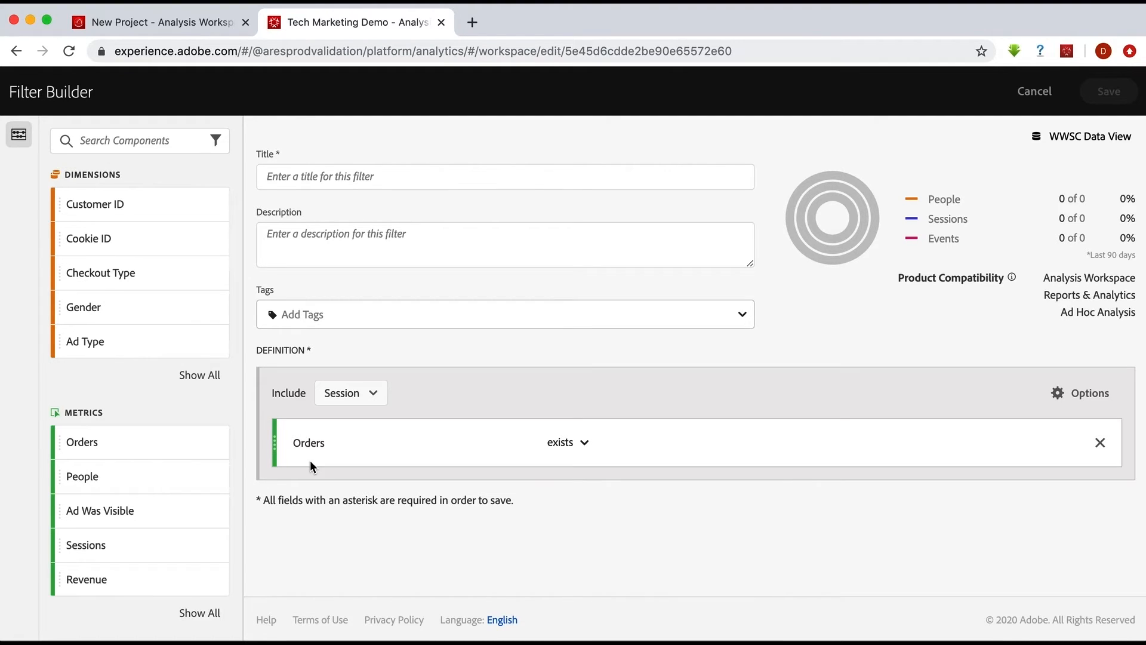
pyautogui.moveTo(351, 452)
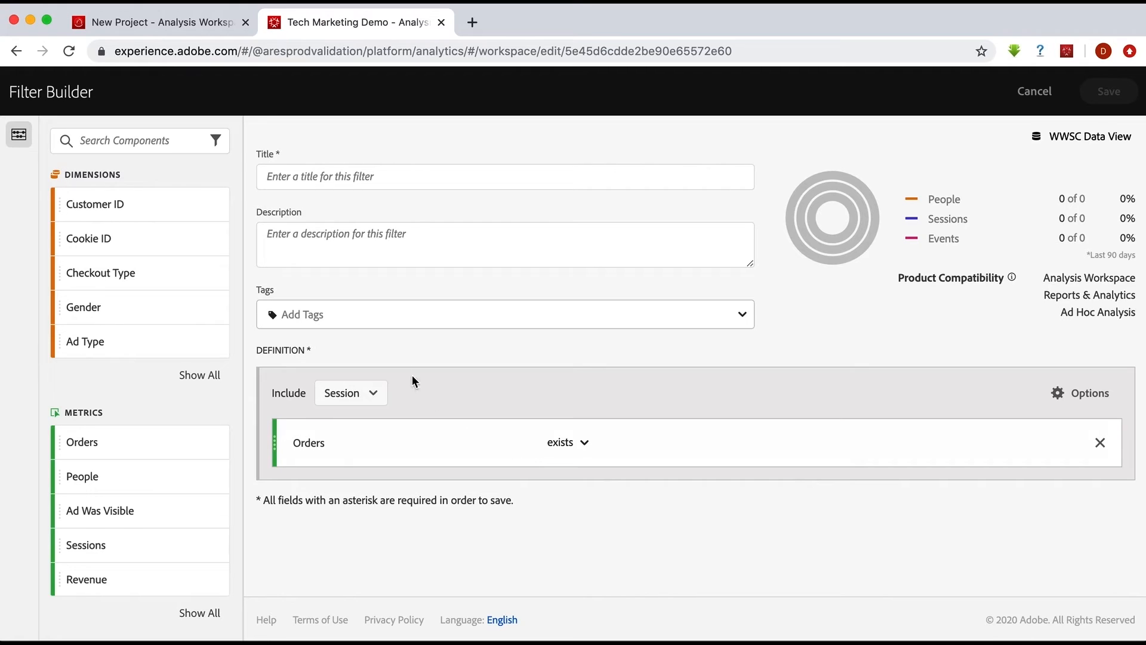
pyautogui.moveTo(150, 486)
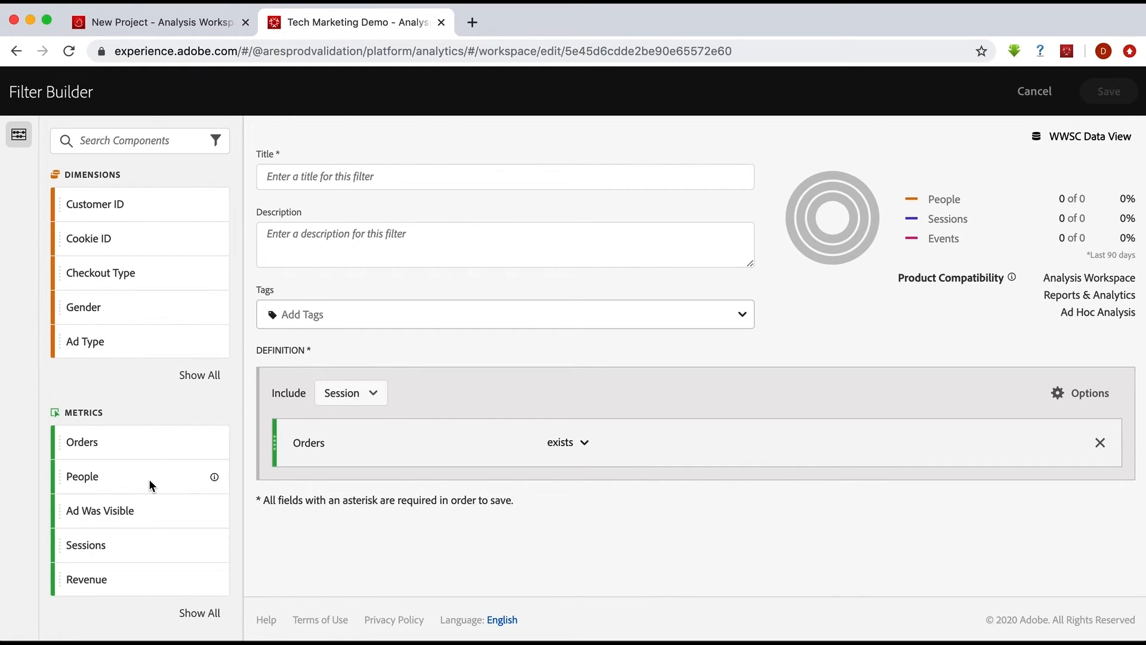
pyautogui.moveTo(141, 410)
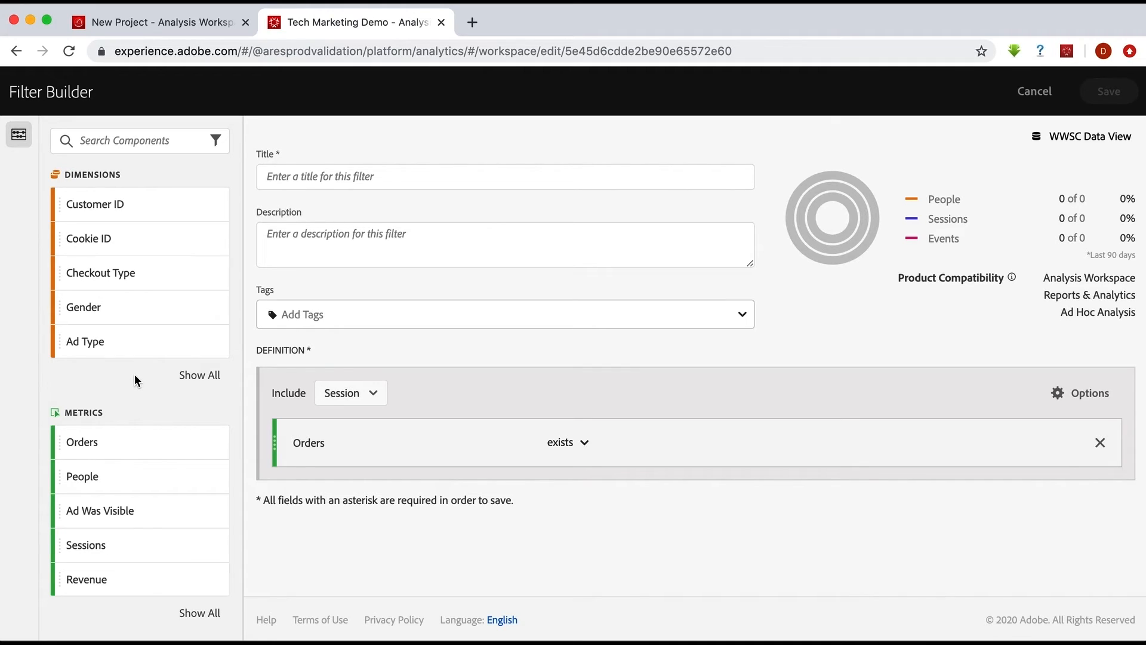
pyautogui.moveTo(139, 286)
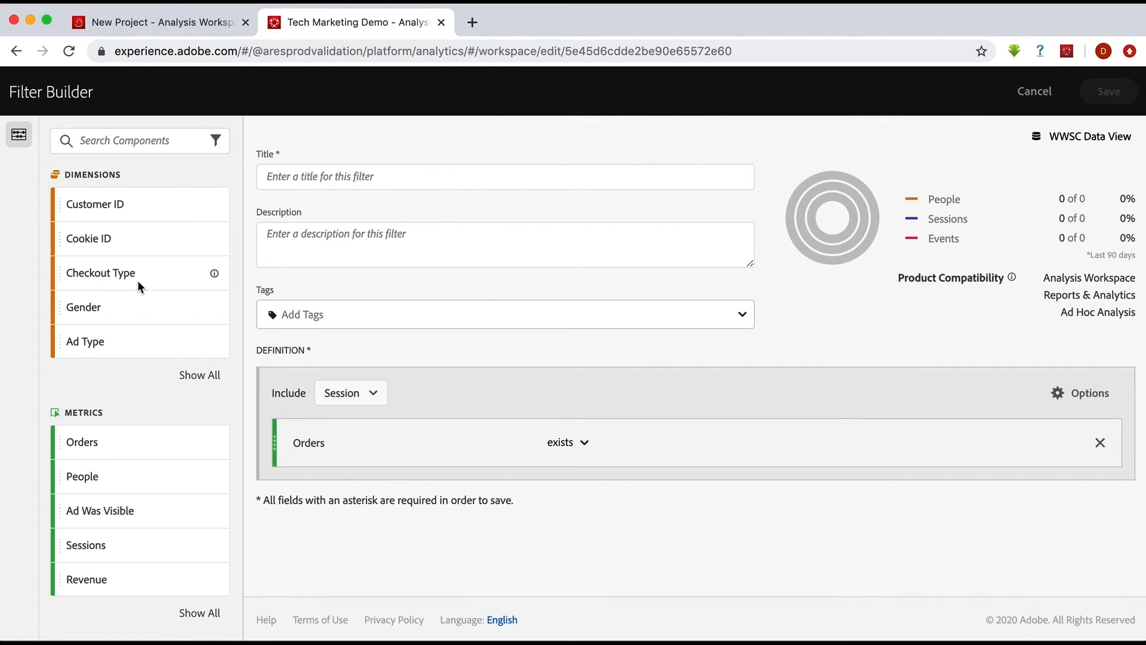
pyautogui.moveTo(107, 315)
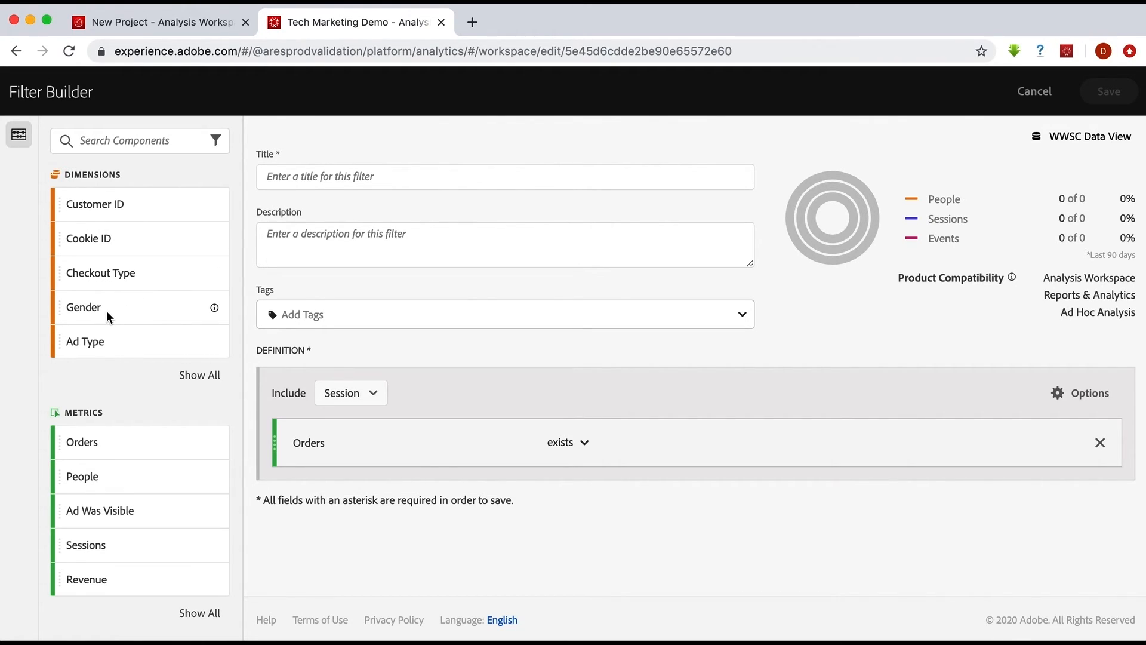